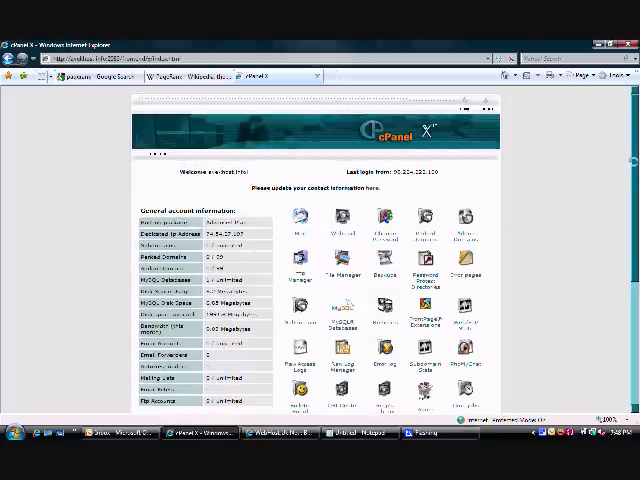
- Scroll the cPanel home page down to the Software/Services section with Fantastico De Luxe
scroll("down", 3)
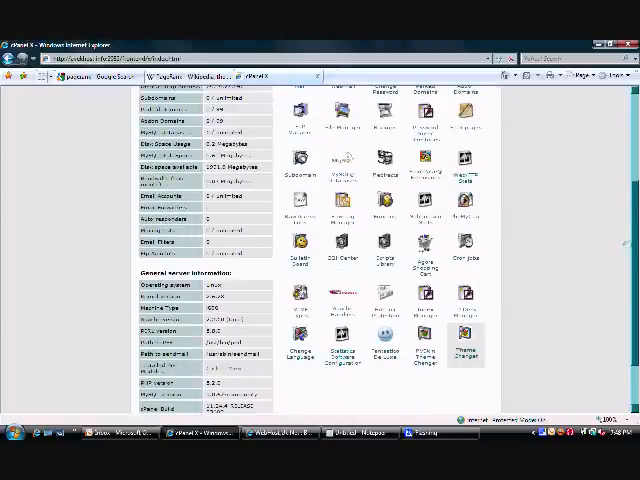
scroll("down", 3)
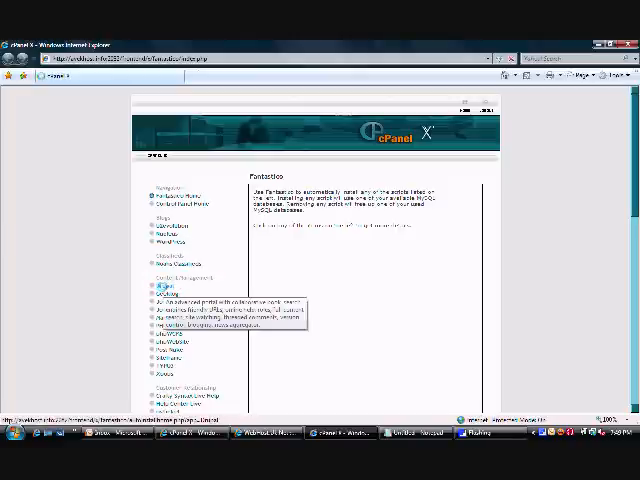
- Choose Drupal under Content Management and start a New Installation
left_click(160, 284)
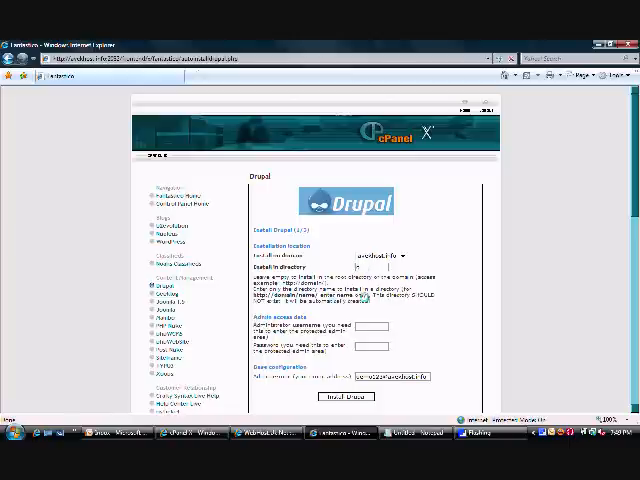
- Enter 'admin' as the administrator username and submit the Install Drupal form
type("admin")
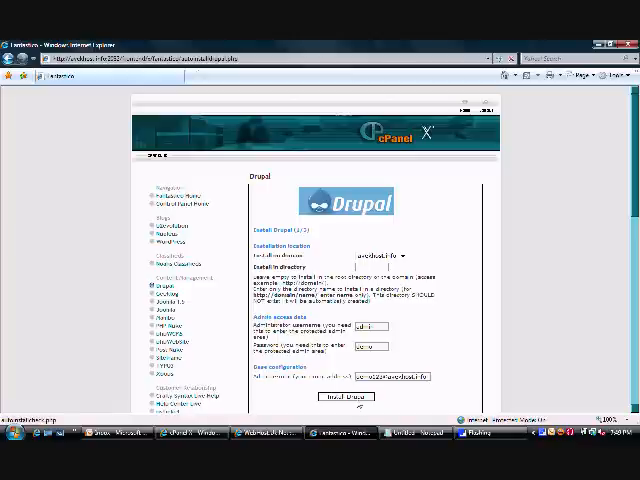
left_click(344, 396)
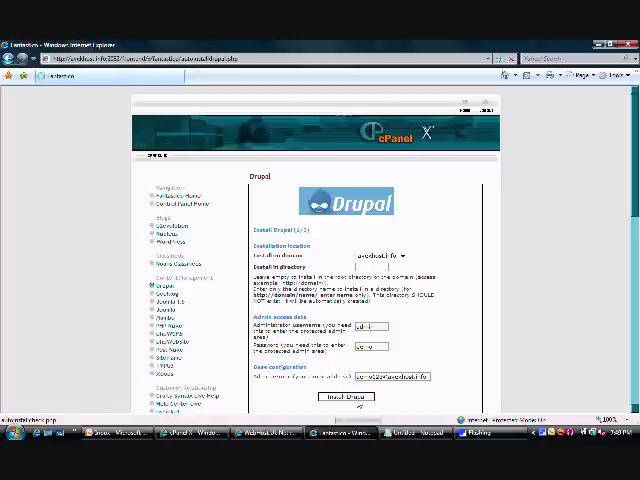
left_click(344, 396)
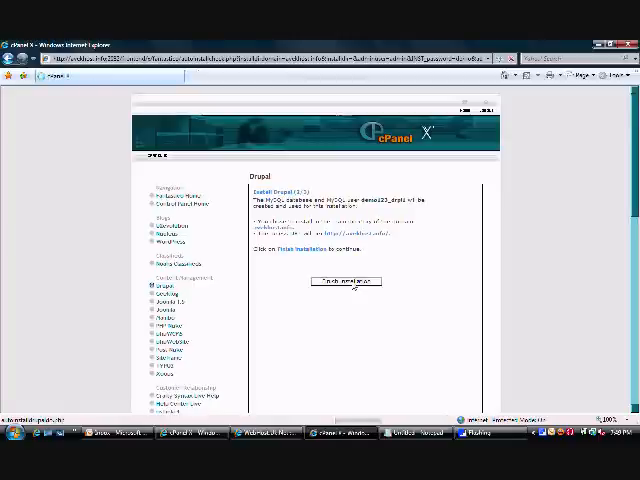
- Confirm the database setup and finish the Drupal installation
left_click(348, 280)
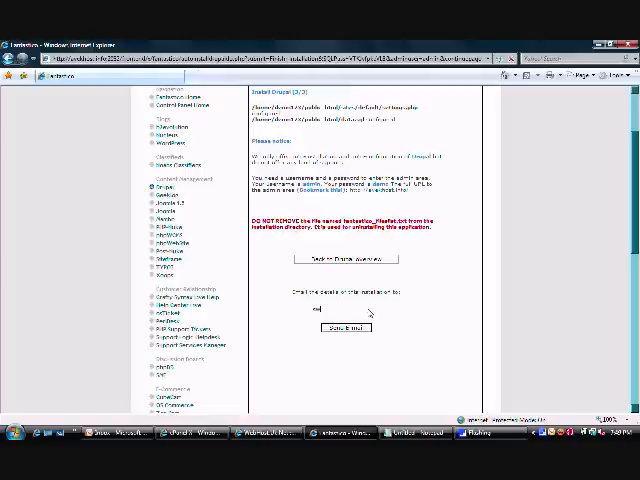
type("demo@yourdomain.")
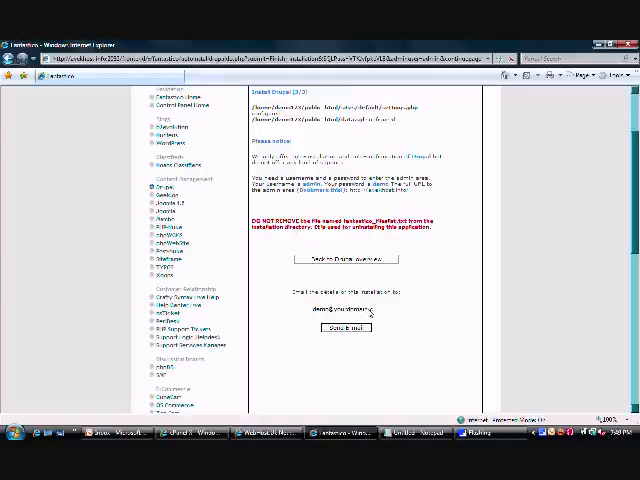
type("name@yourdomain.com")
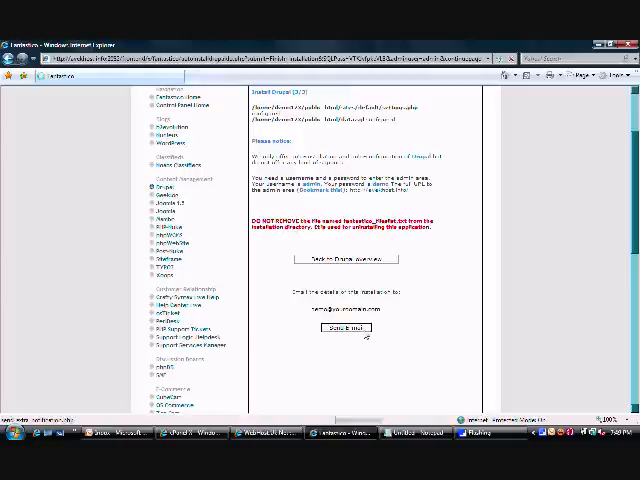
left_click(338, 328)
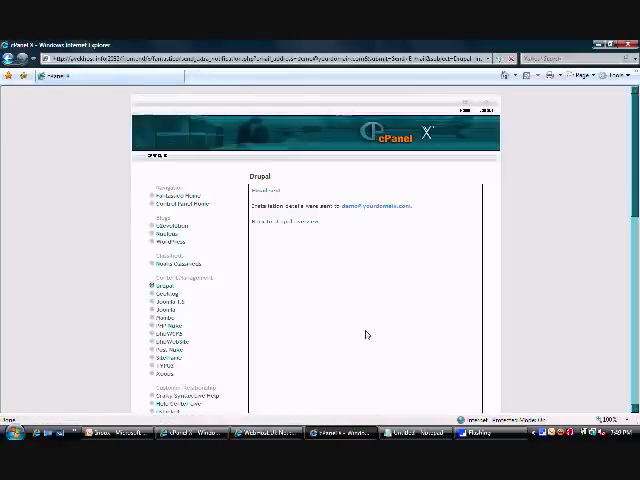